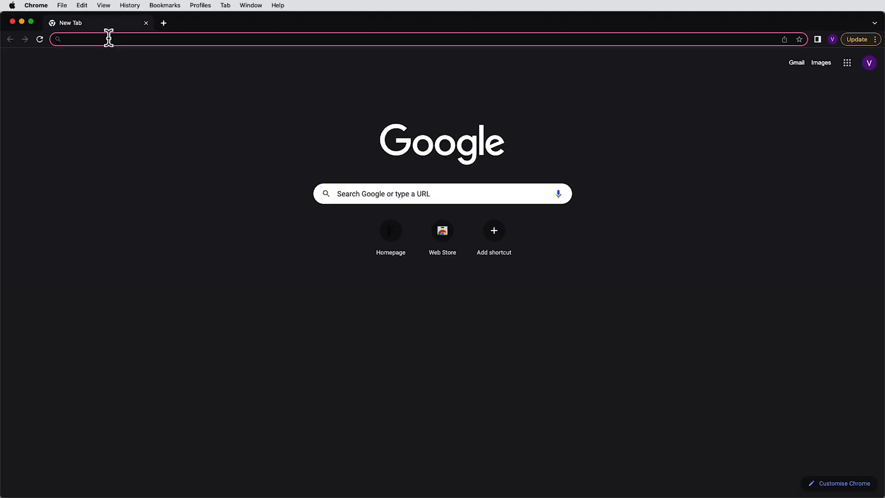
Load focusrite.com in the Chrome tab.
{"action": "type", "text": "focusrite.com/en"}
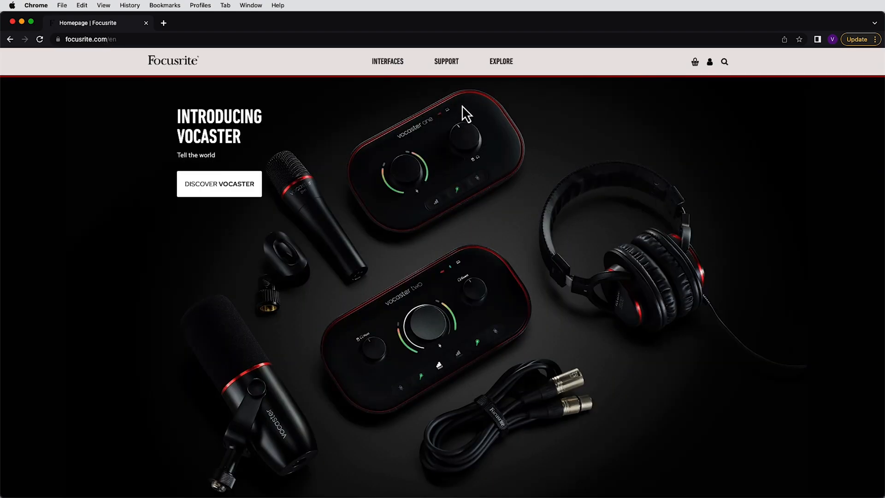
{"action": "left_click", "coordinate": [446, 61]}
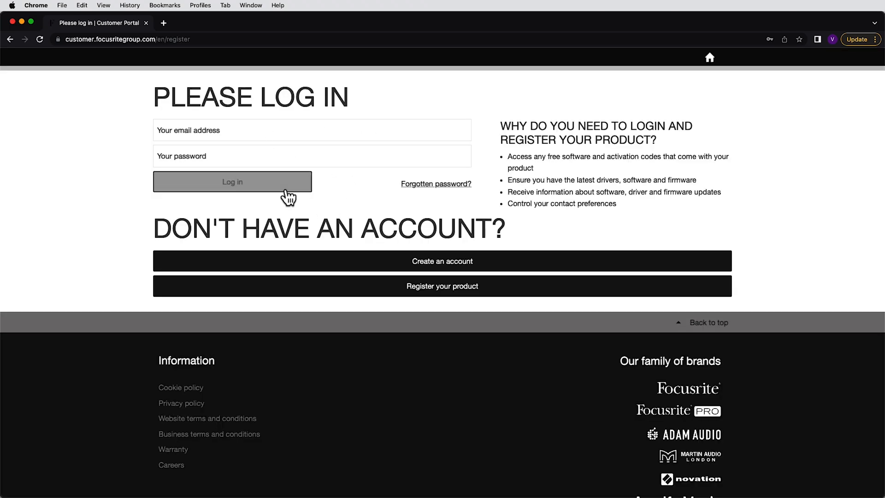
{"action": "mouse_move", "coordinate": [353, 201]}
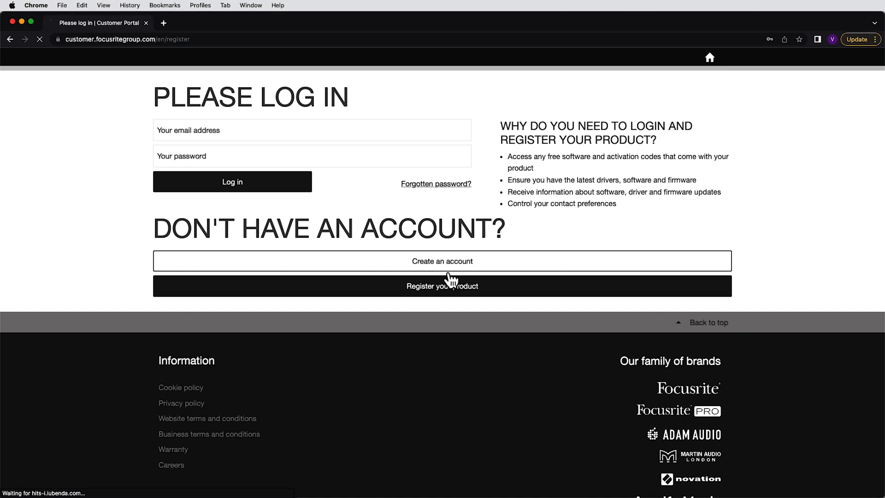
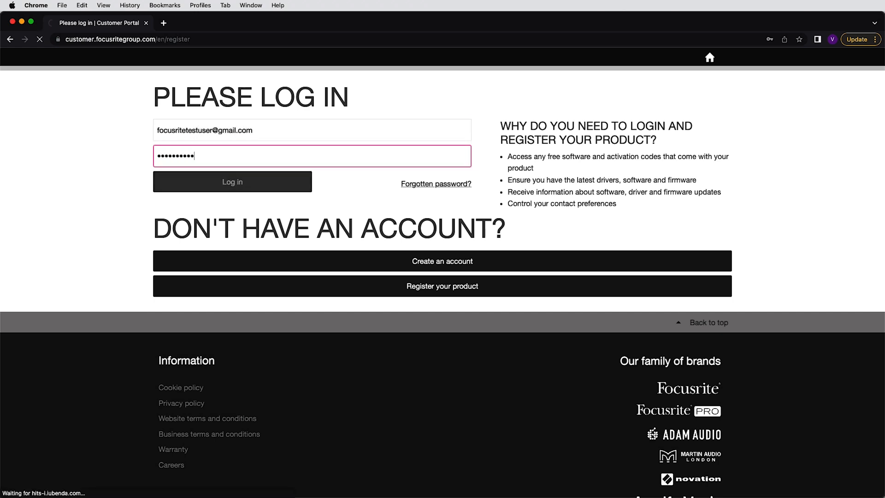
Log in to the existing account, start a product registration, then log out to the empty log-in page.
{"action": "left_click", "coordinate": [231, 182]}
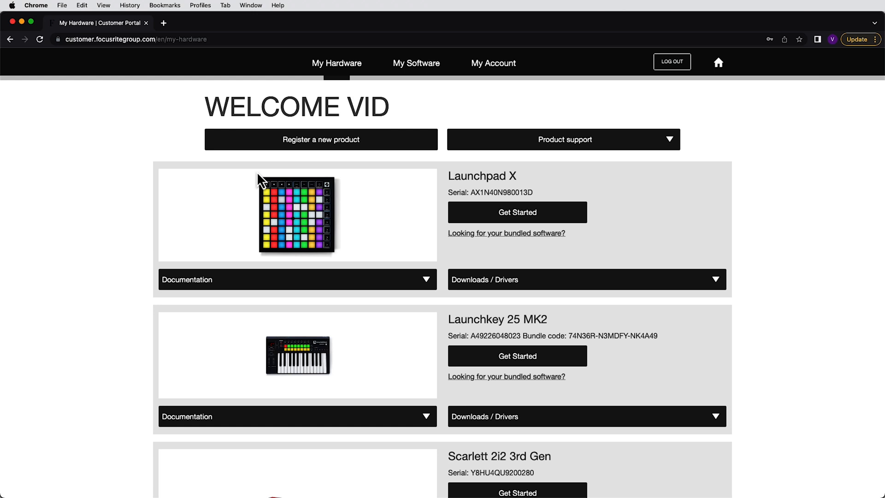
{"action": "left_click", "coordinate": [321, 139]}
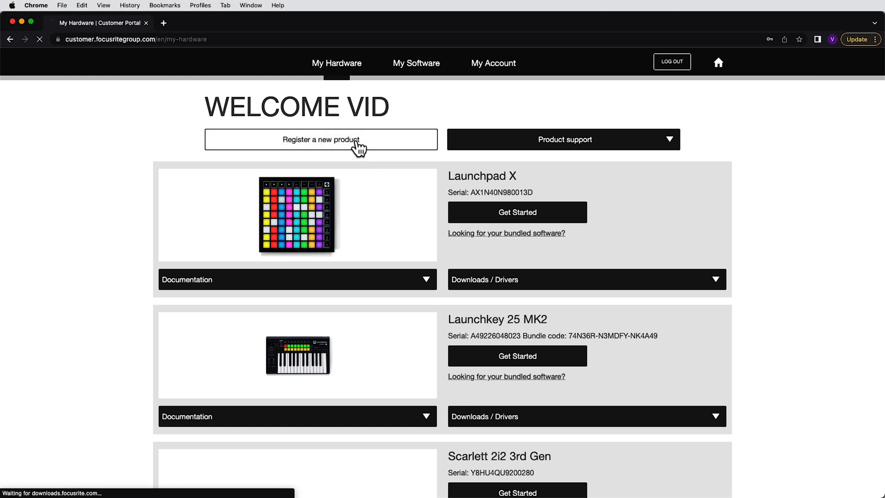
{"action": "left_click", "coordinate": [321, 140]}
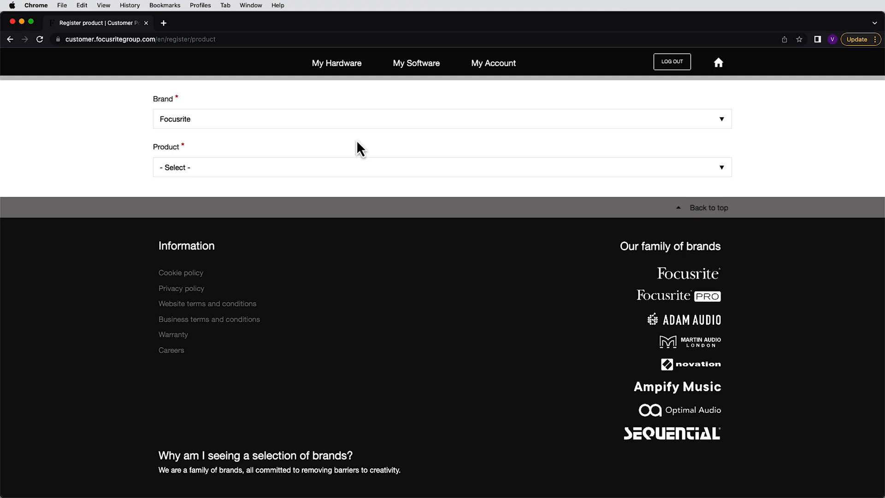
{"action": "left_click", "coordinate": [671, 62]}
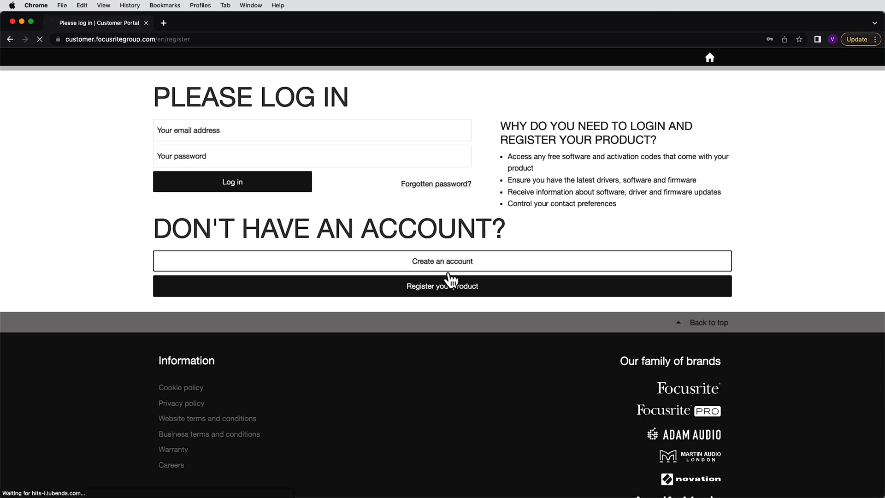
Create a new account with newsletter opt-in and the not-a-robot check, reaching the success message.
{"action": "left_click", "coordinate": [442, 261]}
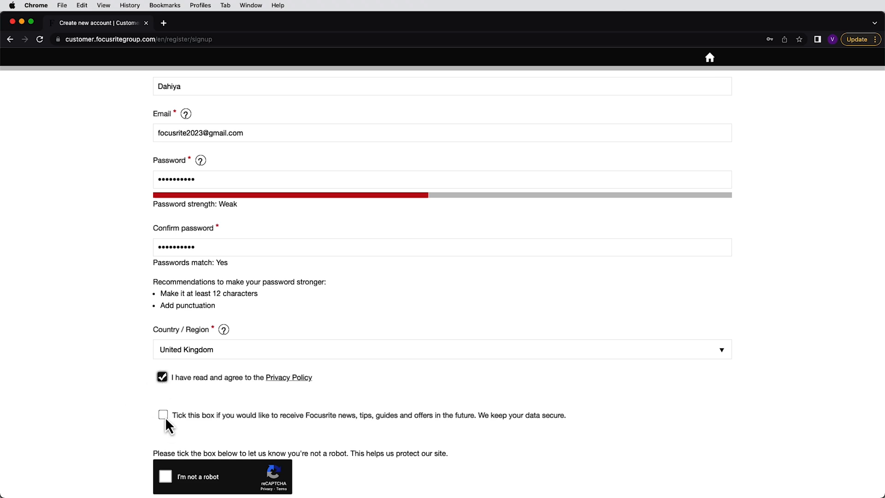
{"action": "left_click", "coordinate": [162, 415]}
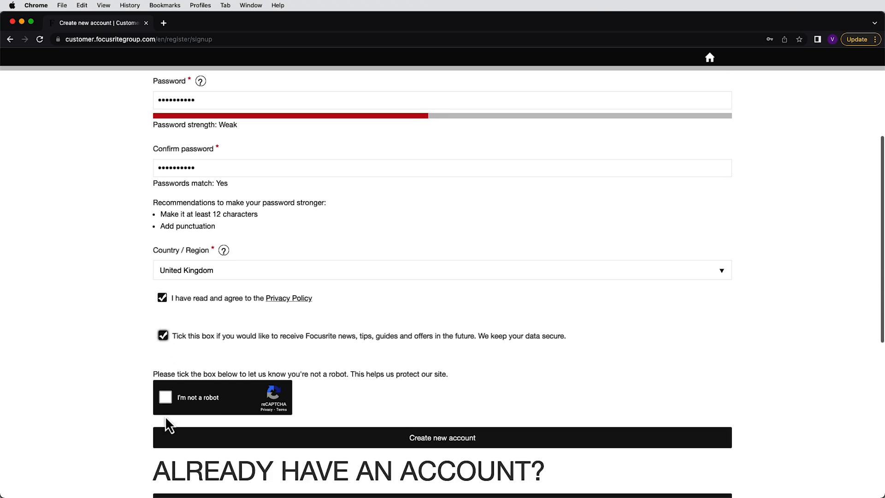
{"action": "left_click", "coordinate": [165, 396]}
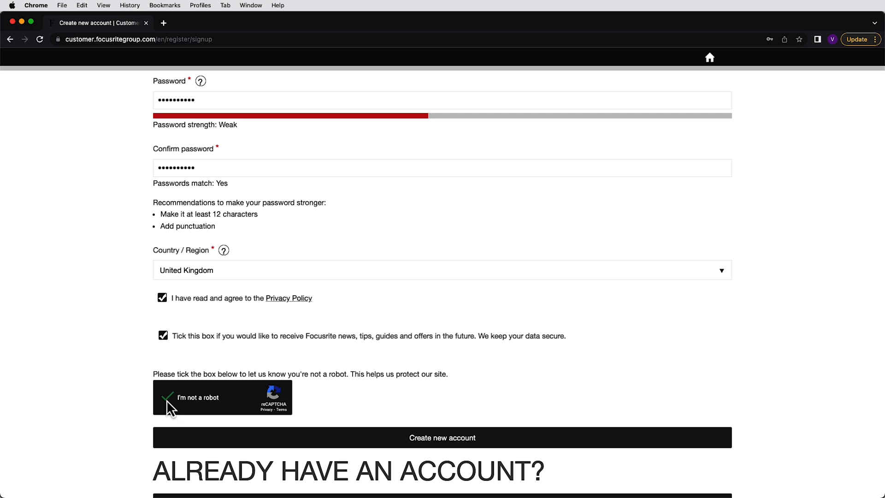
{"action": "left_click", "coordinate": [168, 397]}
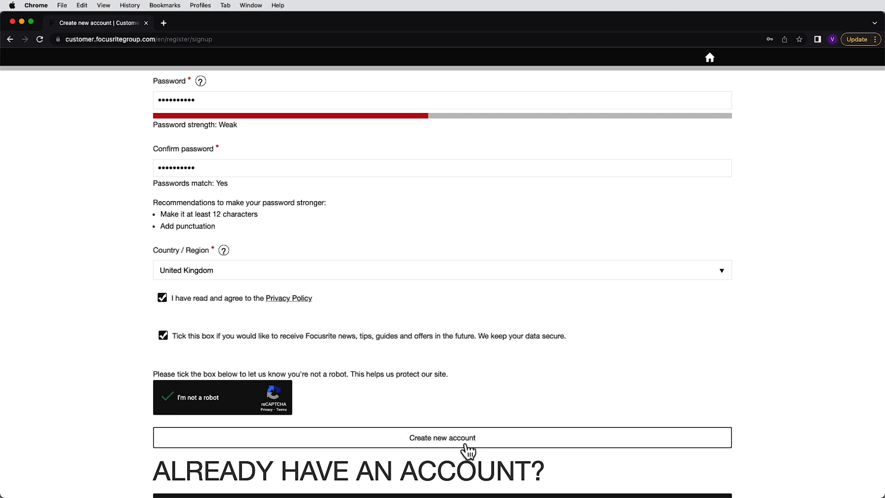
{"action": "left_click", "coordinate": [442, 437]}
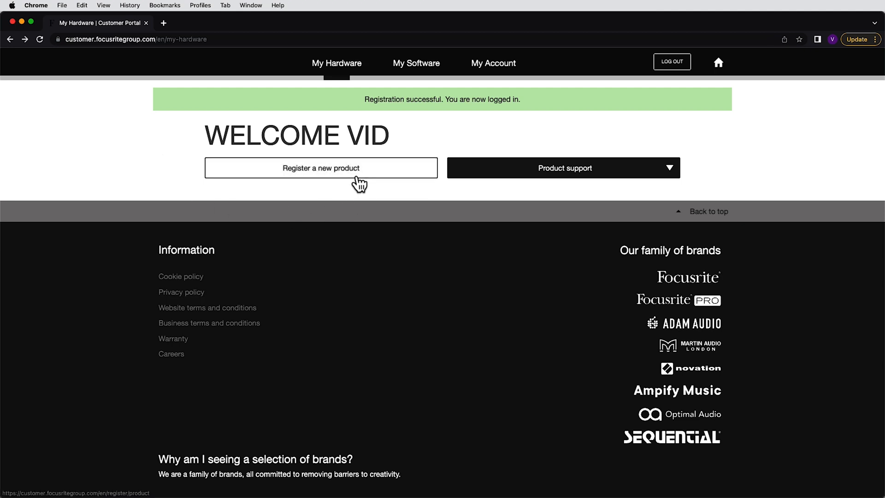
Start a new product registration and browse the Product list for Scarlett 2i2 3rd Gen.
{"action": "left_click", "coordinate": [320, 168]}
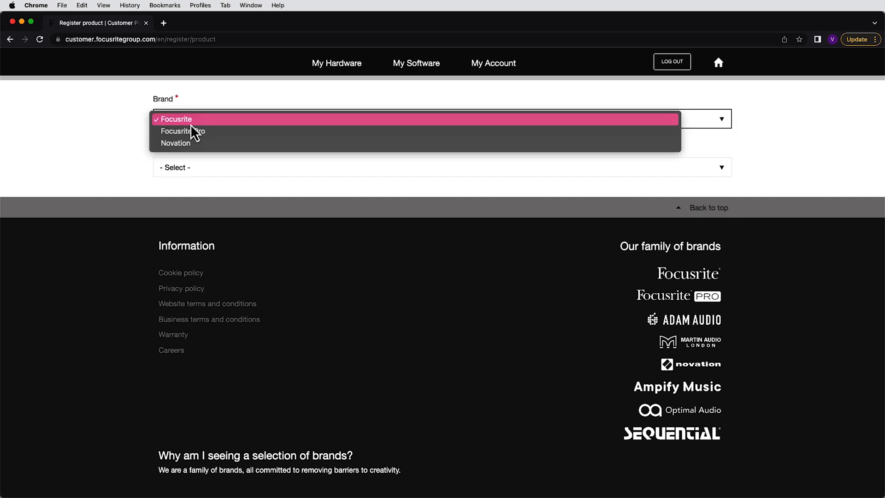
{"action": "left_click", "coordinate": [175, 119]}
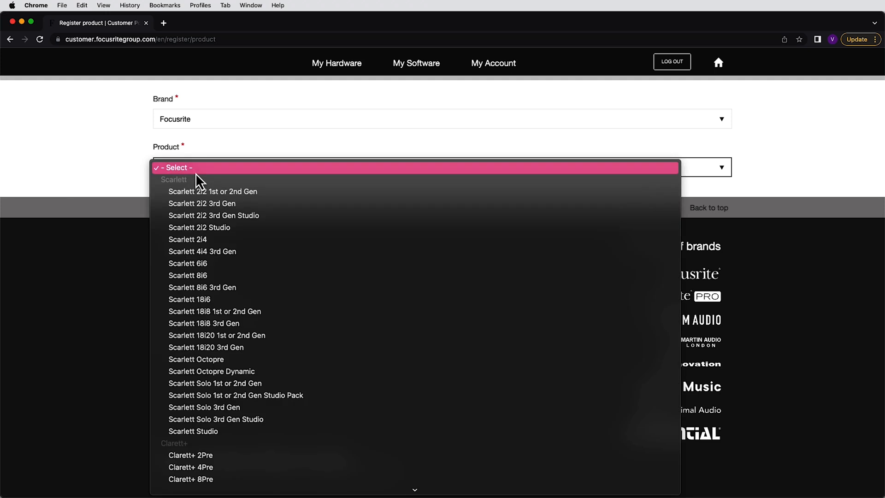
{"action": "scroll", "scroll_direction": "down", "scroll_amount": 3}
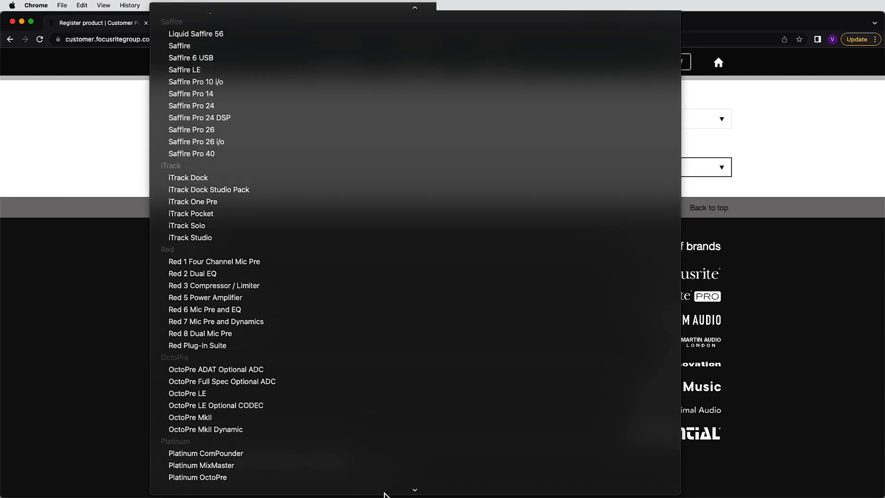
{"action": "scroll", "scroll_direction": "down", "scroll_amount": 3}
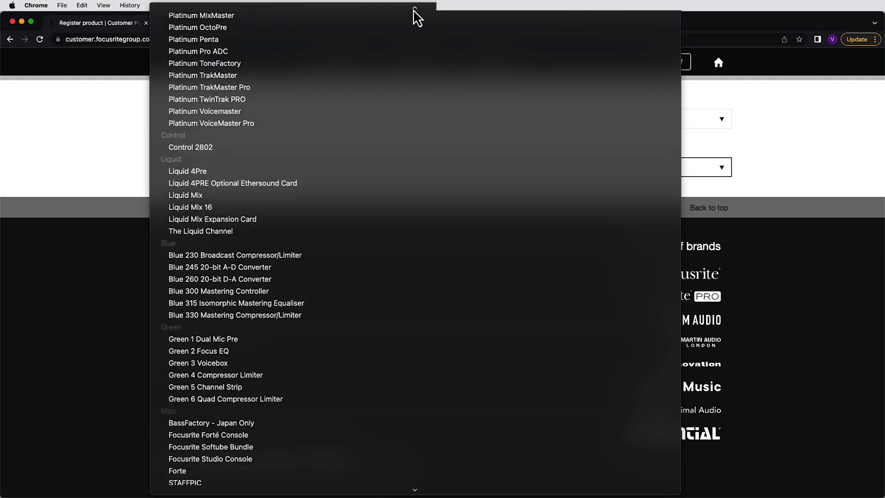
{"action": "scroll", "scroll_direction": "up", "scroll_amount": 3}
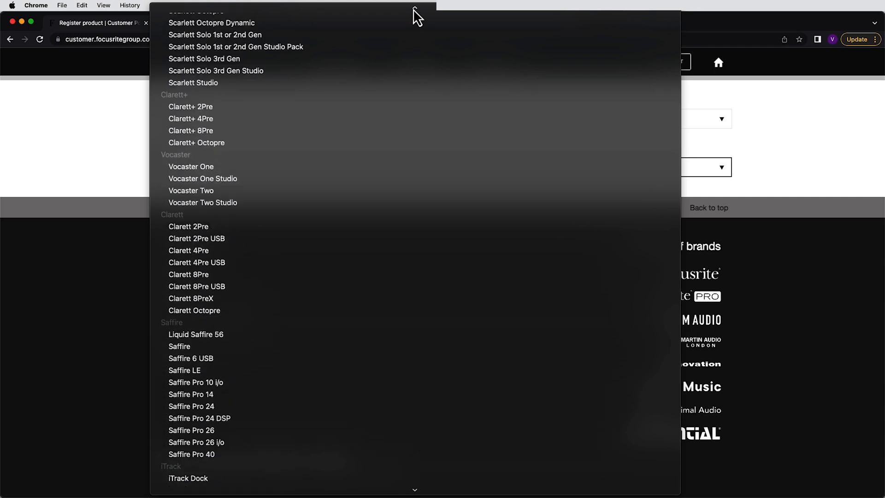
{"action": "scroll", "scroll_direction": "up", "scroll_amount": 3}
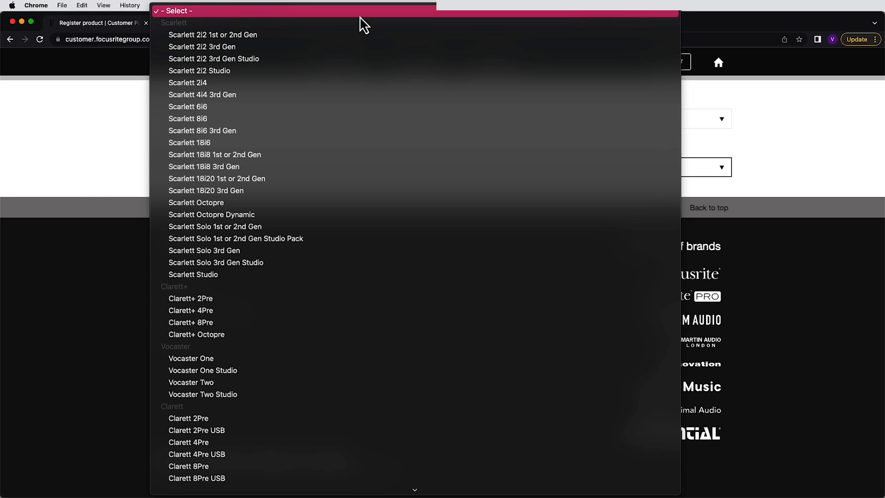
{"action": "mouse_move", "coordinate": [221, 34]}
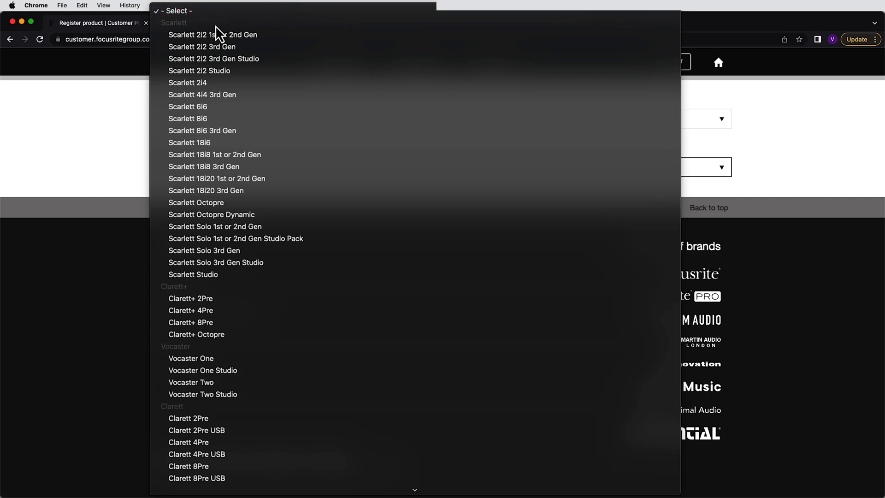
{"action": "mouse_move", "coordinate": [188, 31]}
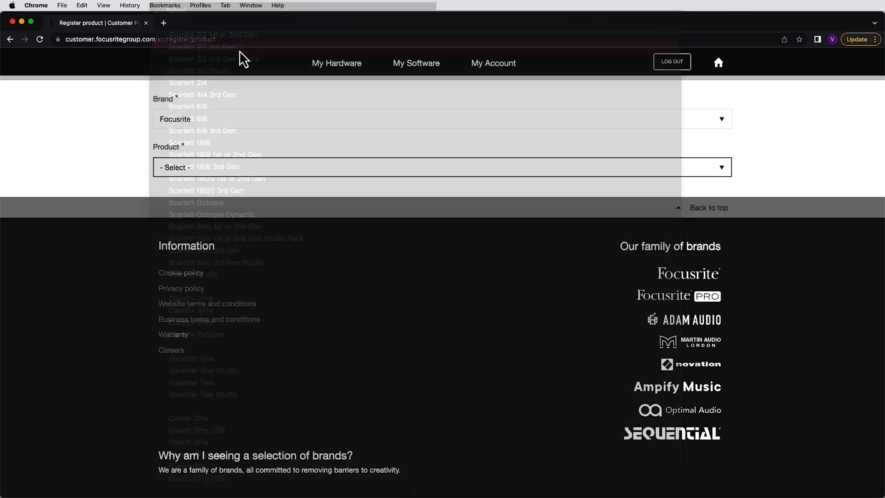
{"action": "left_click", "coordinate": [203, 59]}
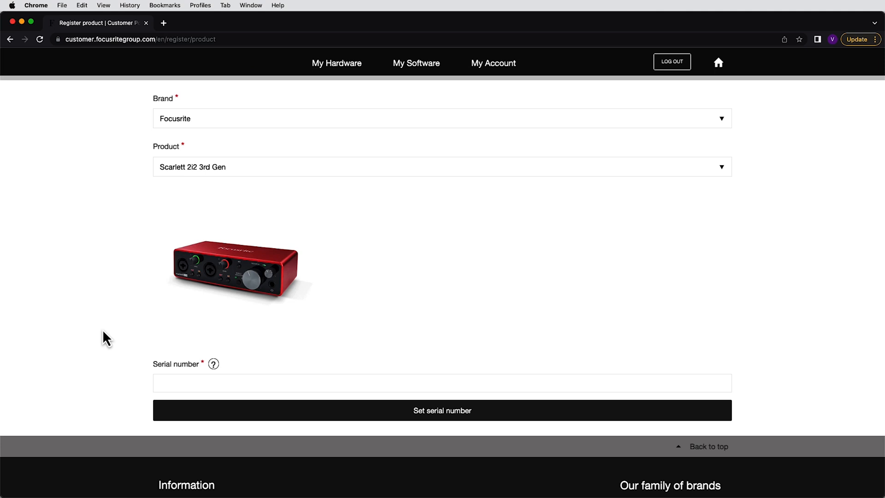
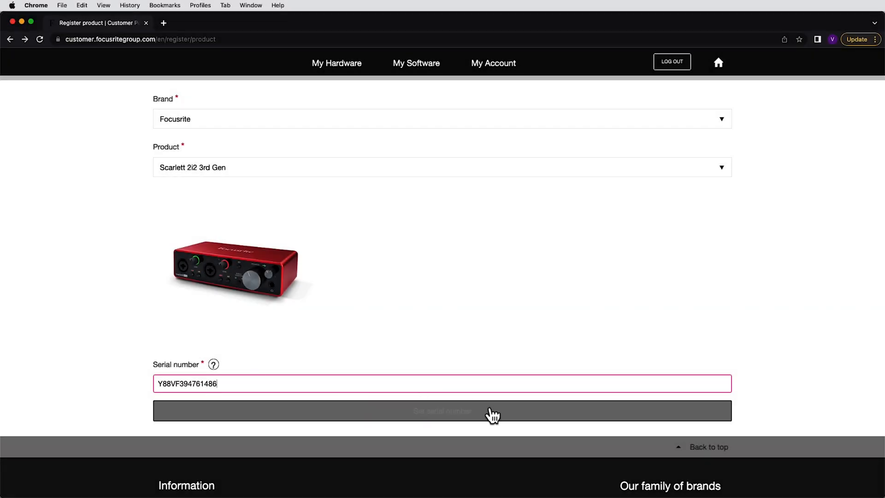
{"action": "left_click", "coordinate": [442, 410]}
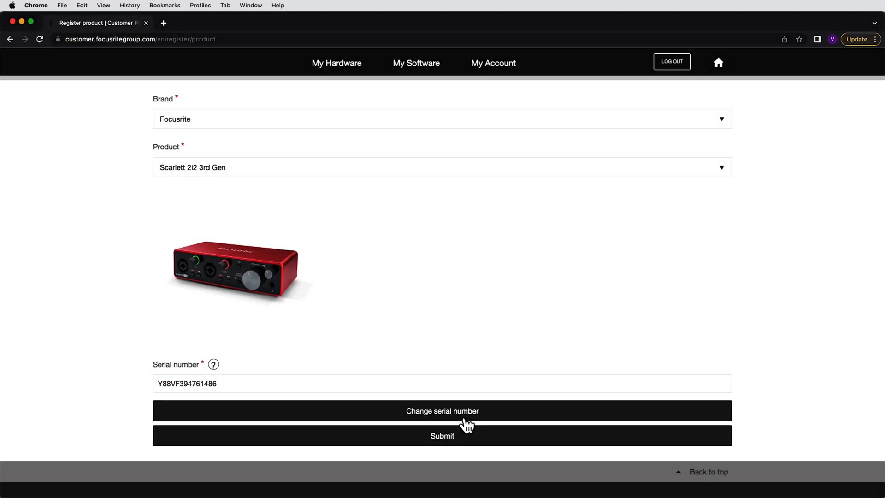
{"action": "mouse_move", "coordinate": [441, 435]}
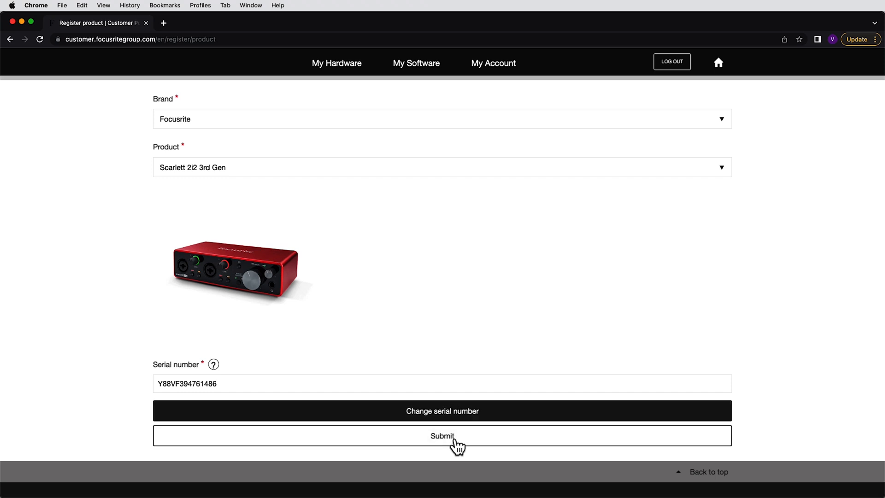
{"action": "left_click", "coordinate": [441, 435]}
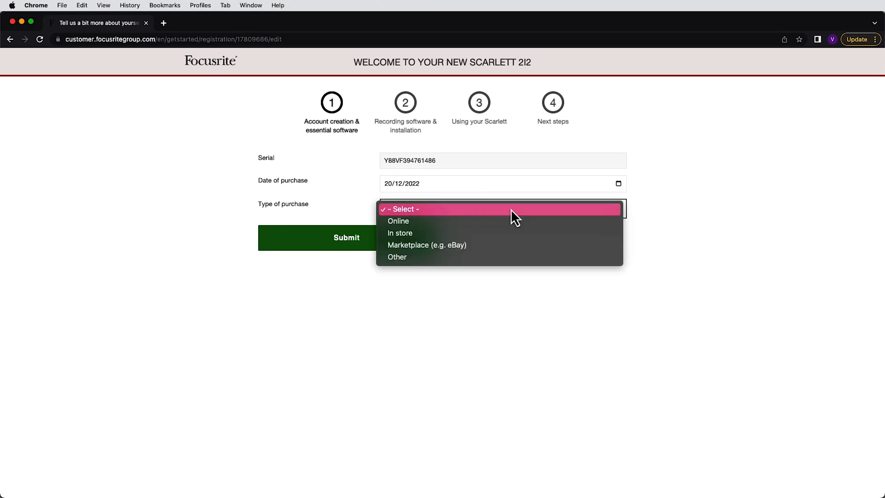
Record the purchase as Online from Amazon and submit the details.
{"action": "left_click", "coordinate": [398, 220]}
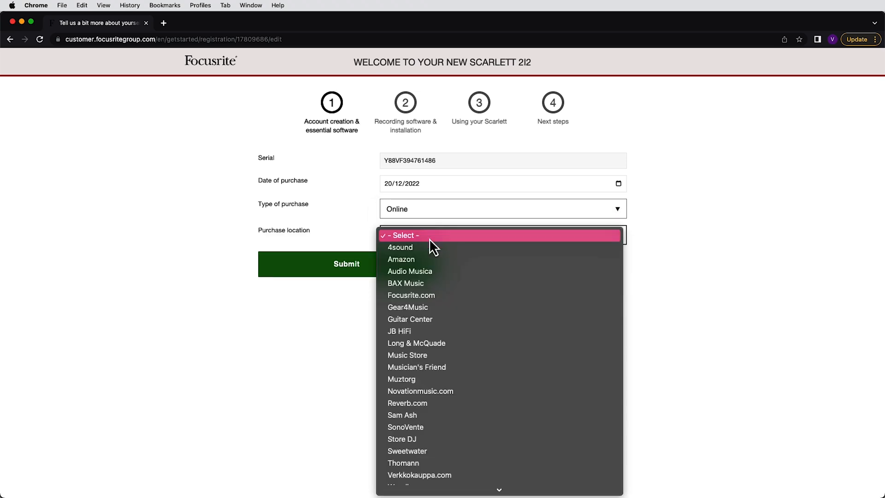
{"action": "left_click", "coordinate": [401, 259]}
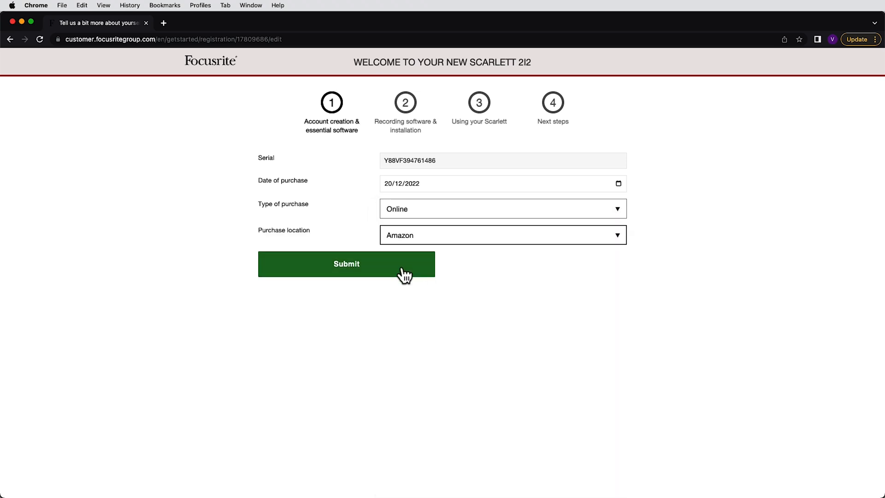
{"action": "left_click", "coordinate": [345, 263]}
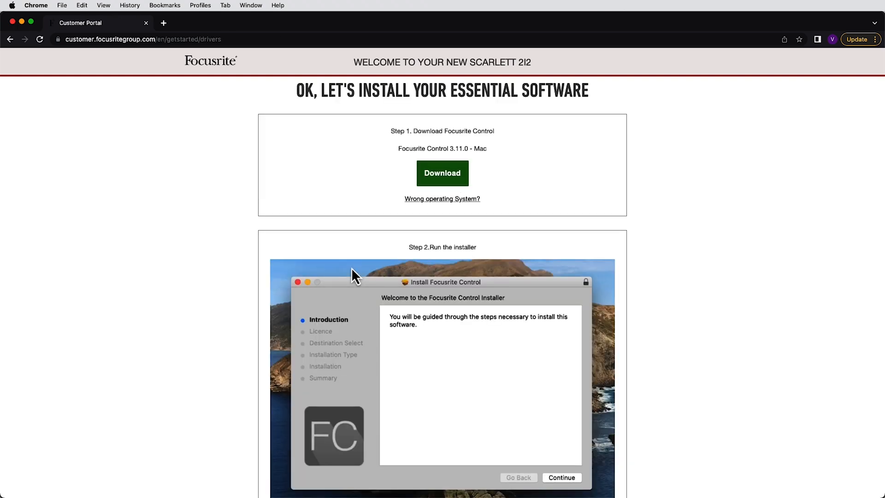
{"action": "mouse_move", "coordinate": [378, 263]}
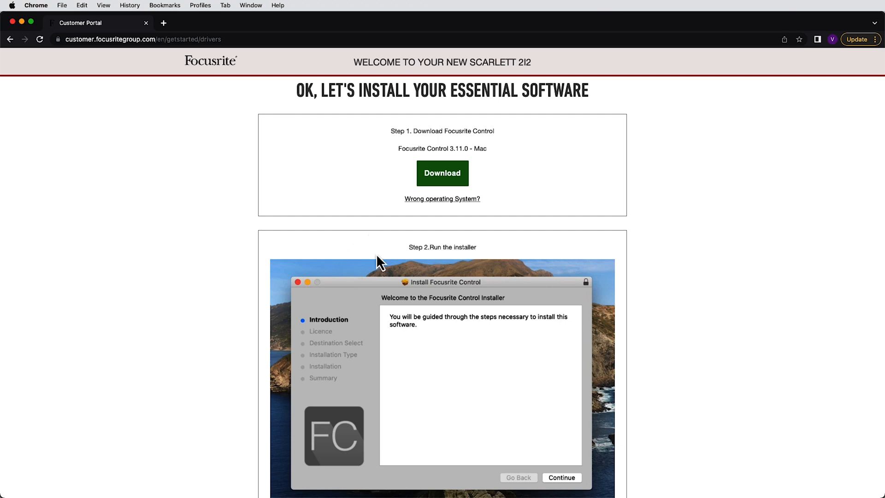
{"action": "mouse_move", "coordinate": [135, 275]}
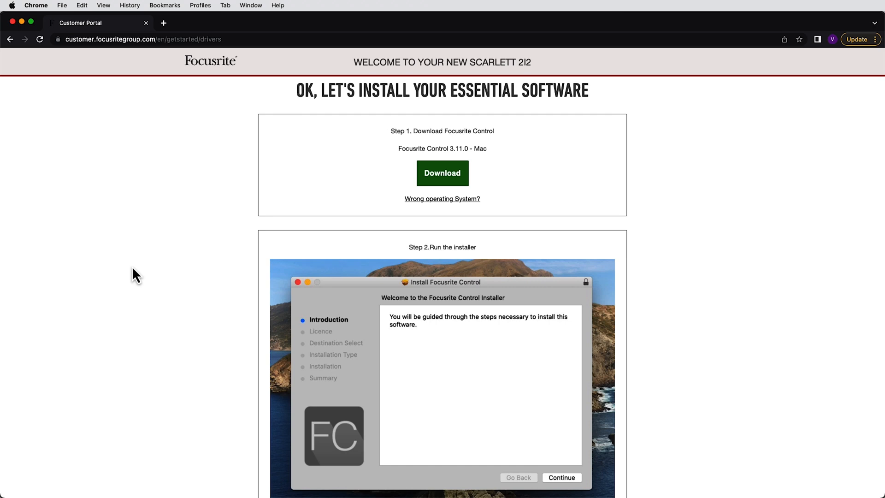
Review the Install Essential Software page for Focusrite Control.
{"action": "scroll", "scroll_direction": "down", "scroll_amount": 3}
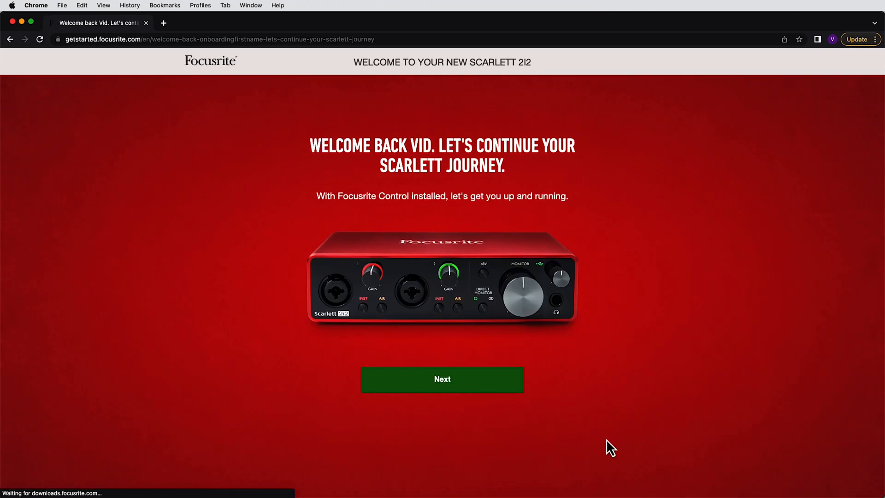
Advance the onboarding and confirm the test video's sound can be heard.
{"action": "left_click", "coordinate": [441, 379]}
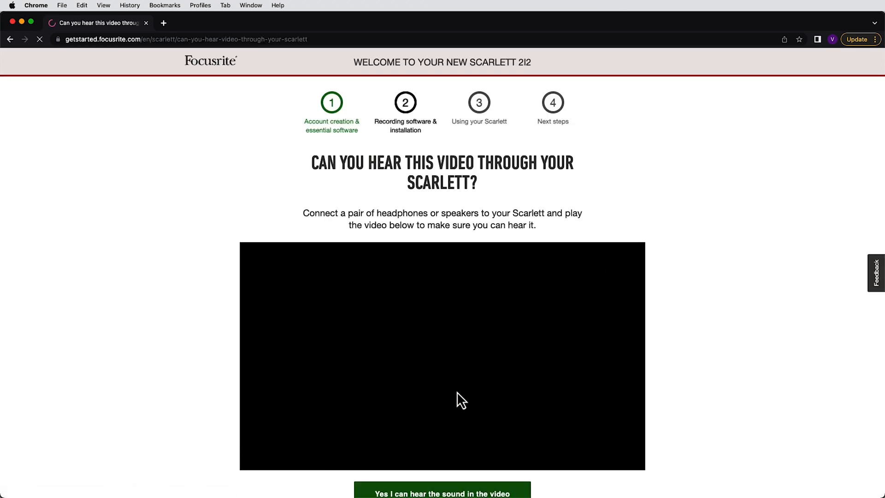
{"action": "scroll", "scroll_direction": "down", "scroll_amount": 3}
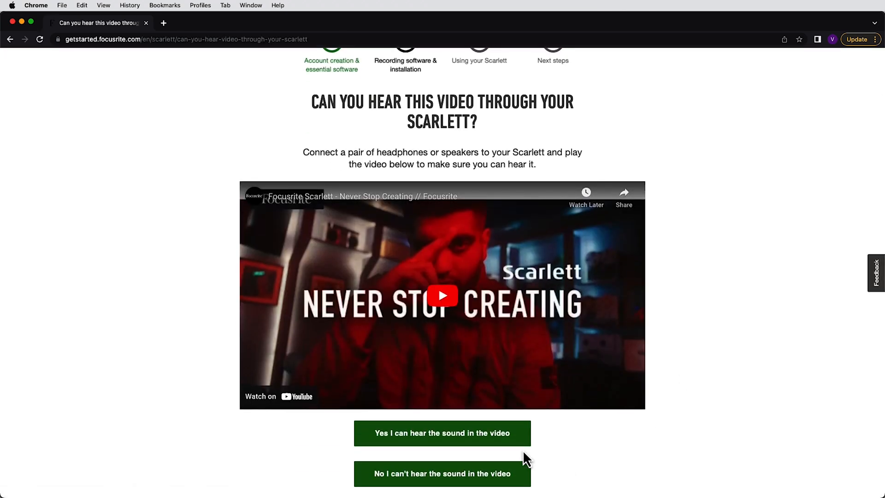
{"action": "left_click", "coordinate": [442, 434]}
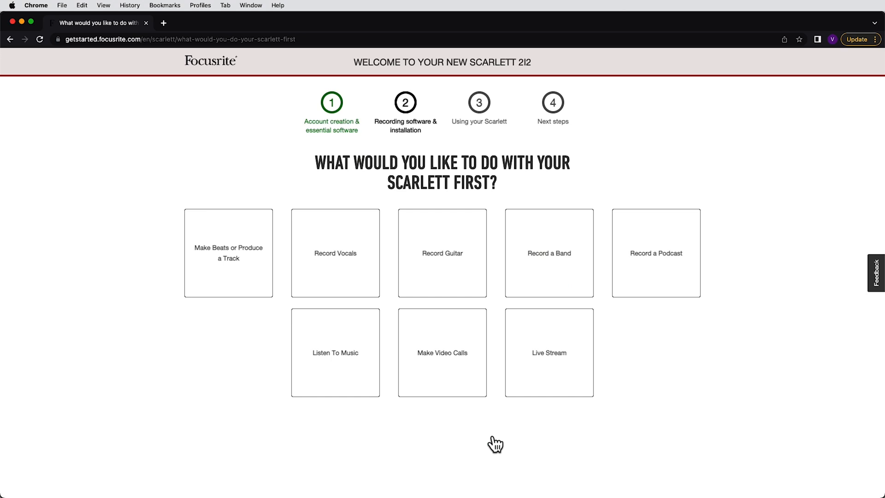